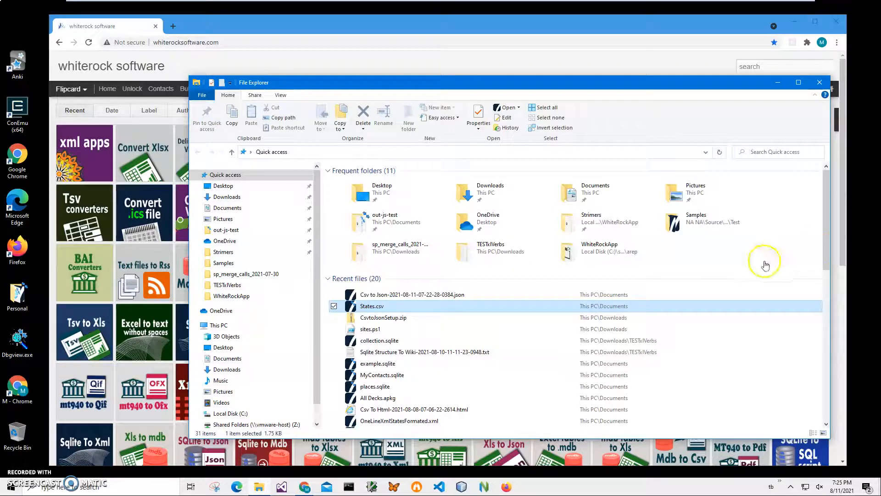
pyautogui.moveTo(402, 311)
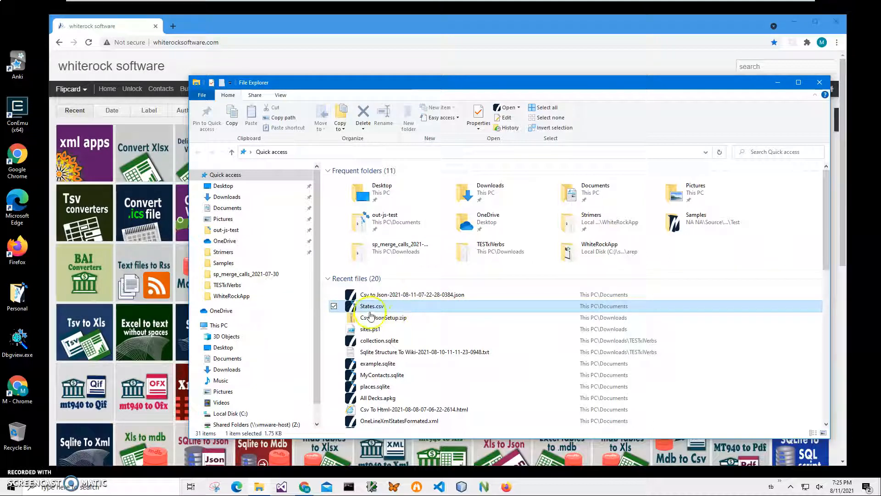
# Step: Open States.csv from Recent files in Excel Mobile via Open with
pyautogui.rightClick(372, 305)
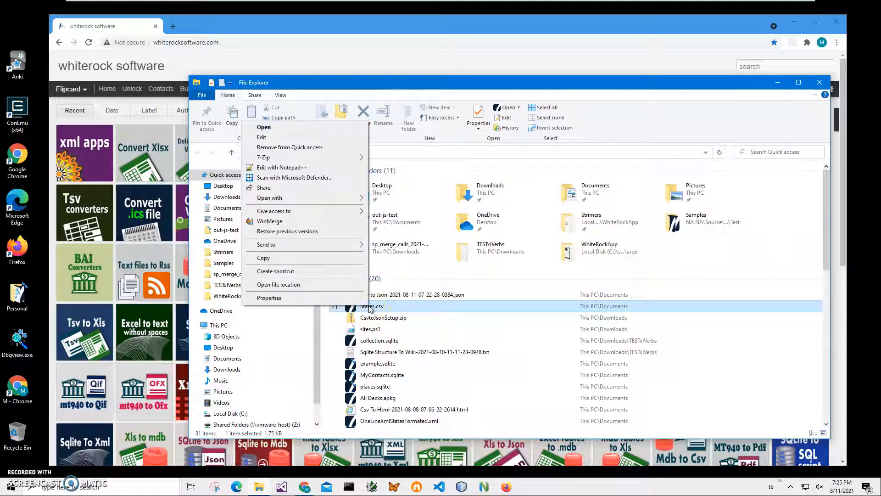
pyautogui.click(270, 197)
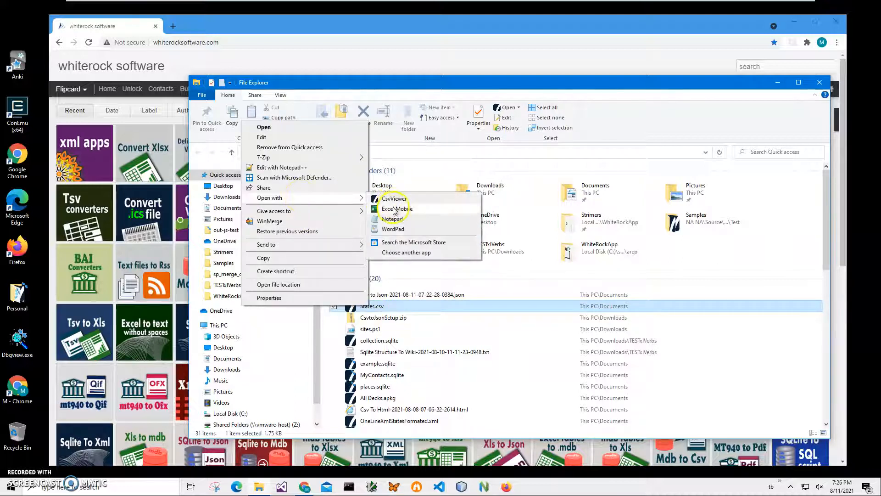
pyautogui.click(396, 209)
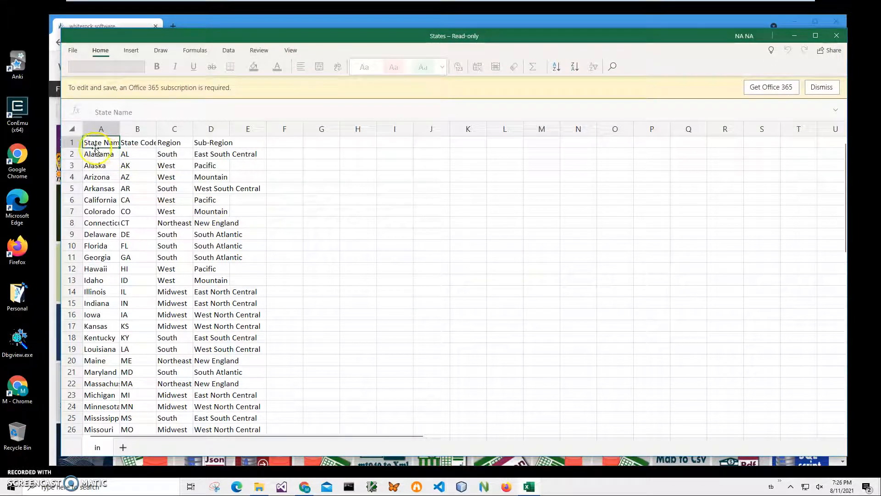
pyautogui.moveTo(101, 145)
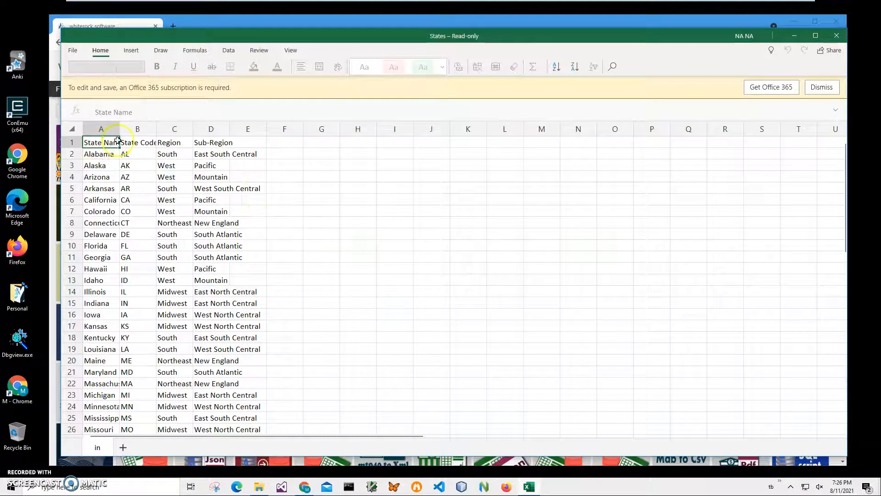
# Step: Inspect the State Code header and Alaska row, scroll the sheet, and close Excel Mobile
pyautogui.click(137, 142)
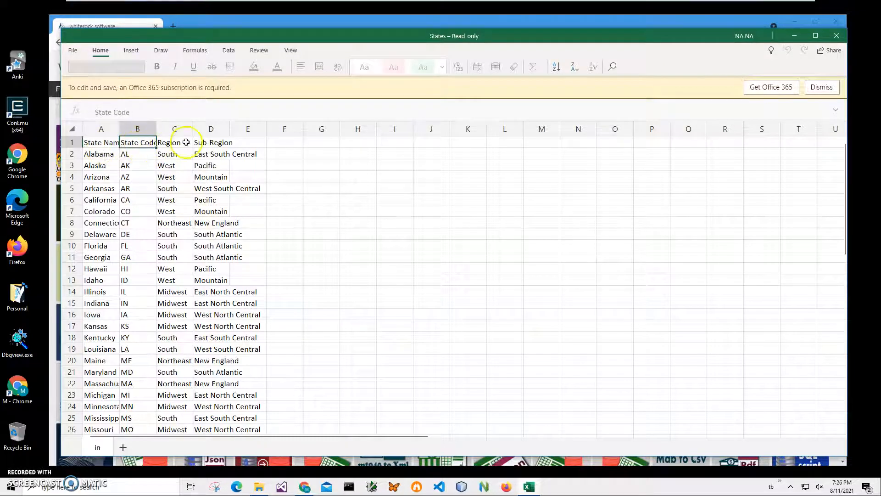
pyautogui.click(100, 166)
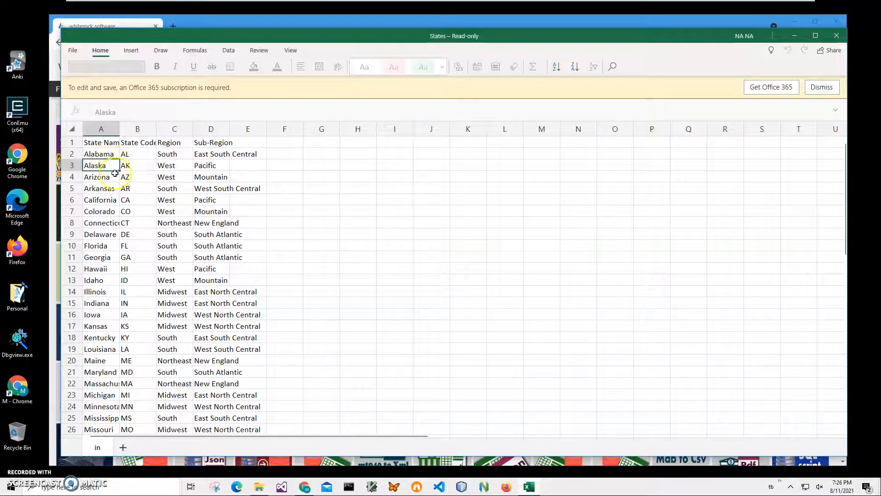
pyautogui.scroll(-3)
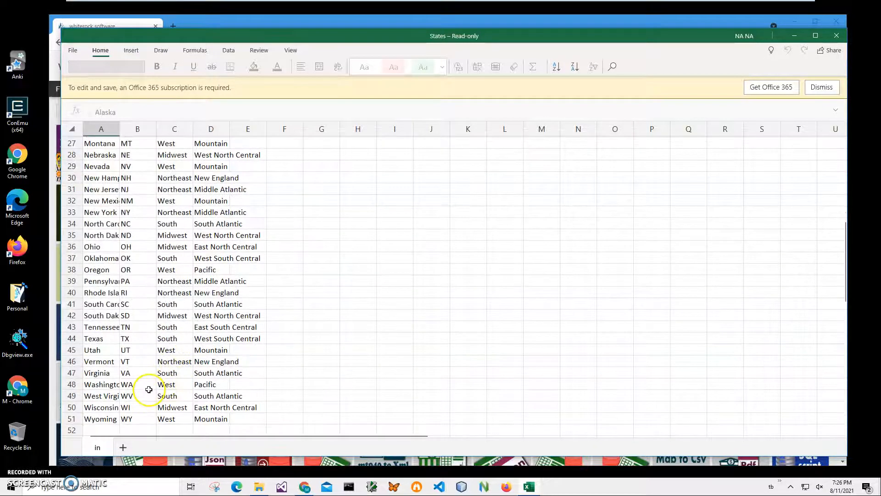
pyautogui.scroll(3)
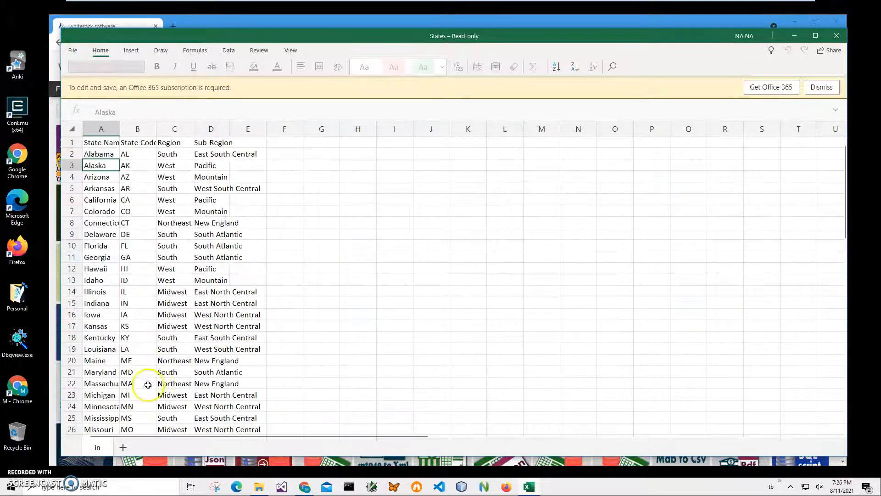
pyautogui.scroll(-3)
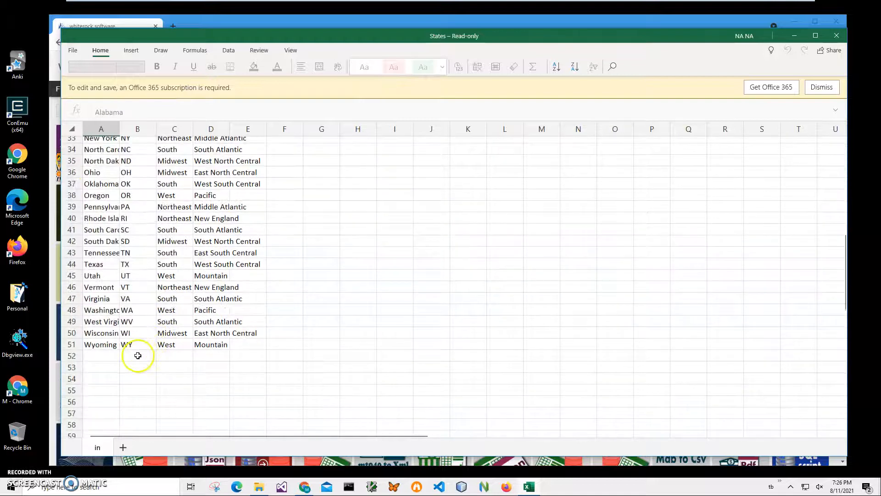
pyautogui.scroll(3)
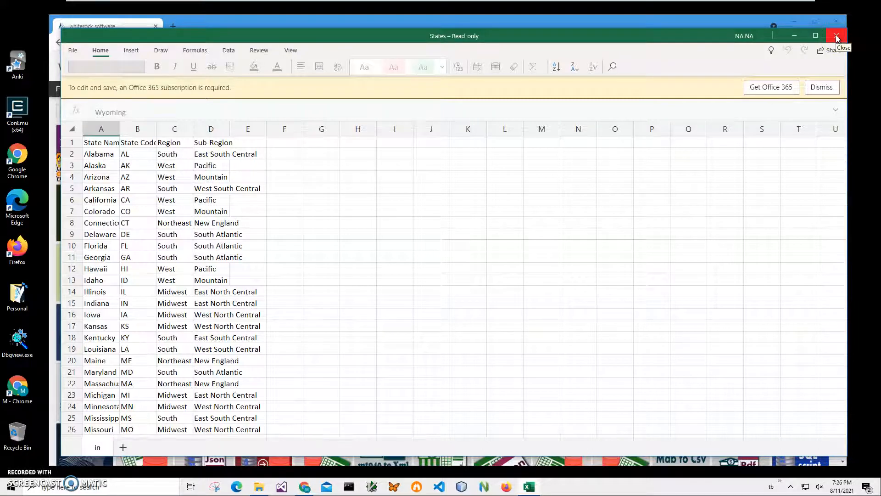
pyautogui.click(837, 35)
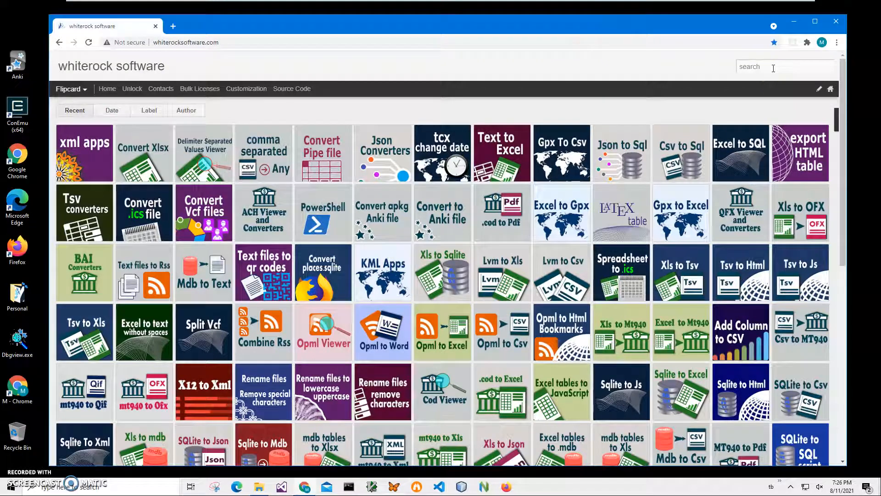
# Step: Search the site for 'comma' and download the Csv to Xml installer from the CSV converters page
pyautogui.write('cd')
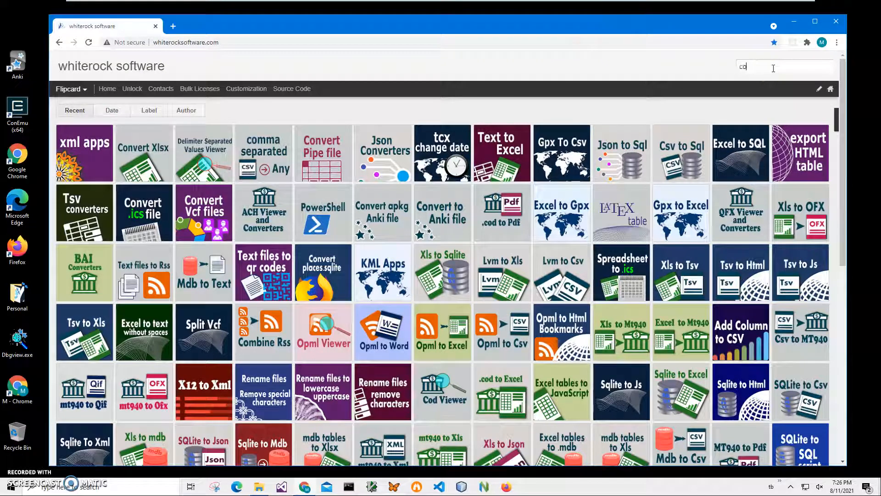
pyautogui.write('omma')
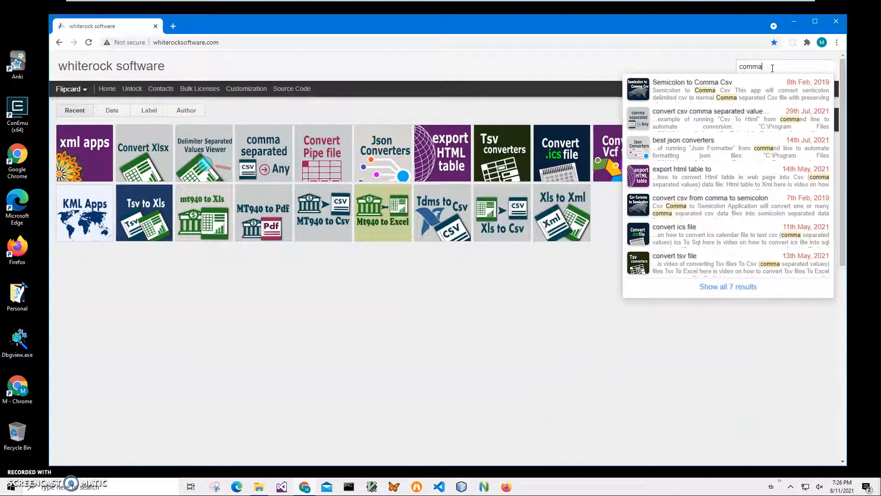
pyautogui.moveTo(276, 141)
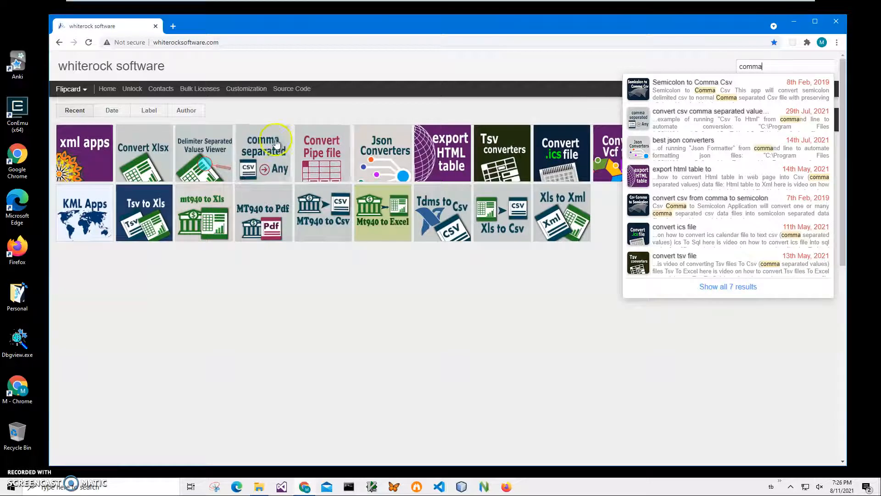
pyautogui.click(710, 111)
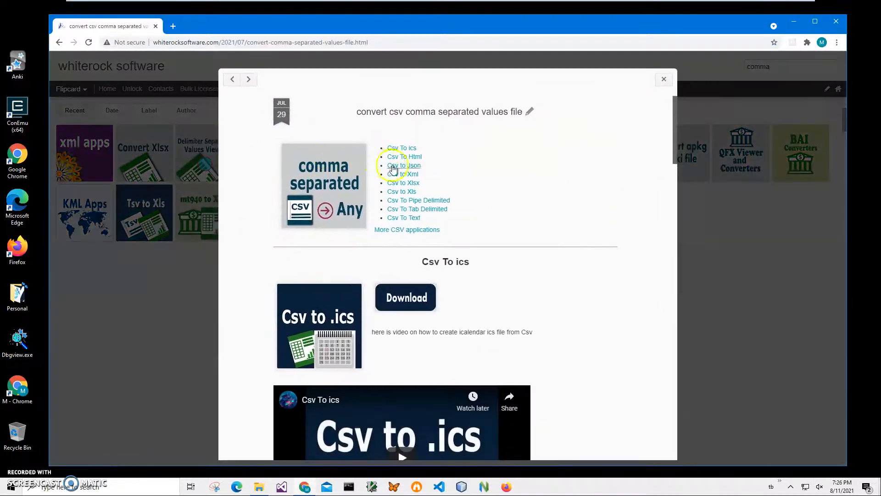
pyautogui.click(403, 174)
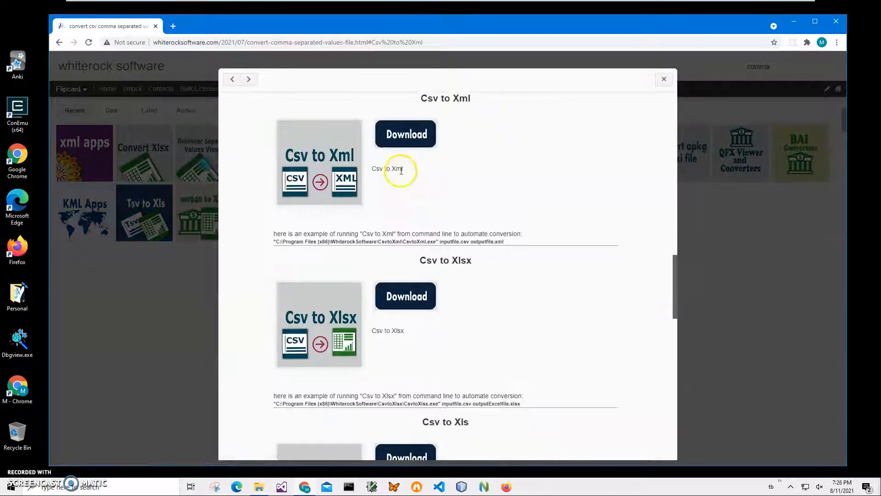
pyautogui.click(406, 133)
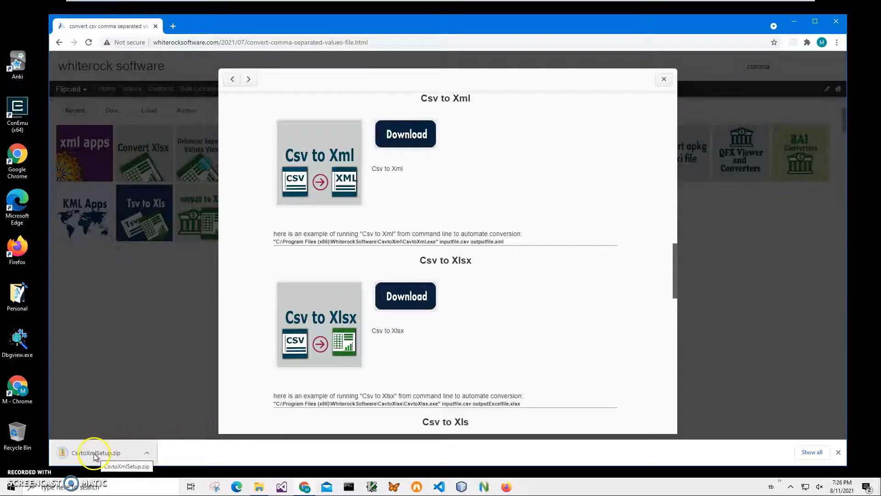
# Step: Run CsvtoXmlSetup.msi from the downloaded zip into the default folder, then close the archive folder
pyautogui.click(95, 453)
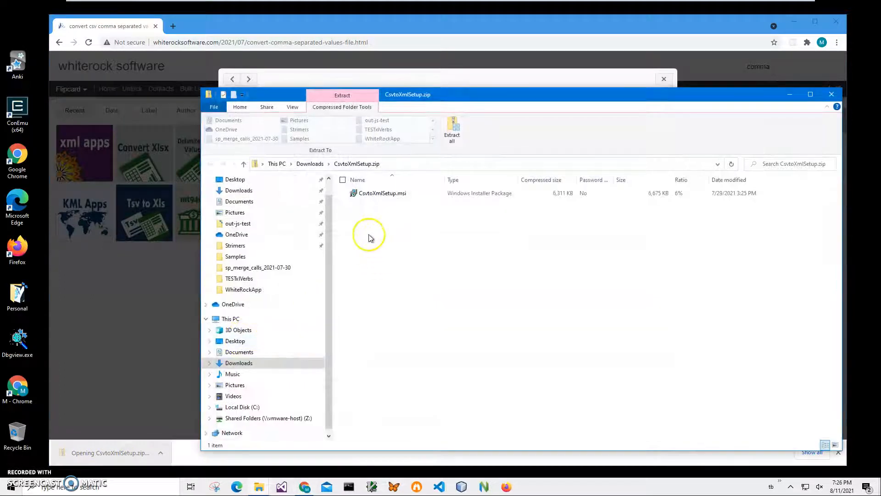
pyautogui.click(383, 193)
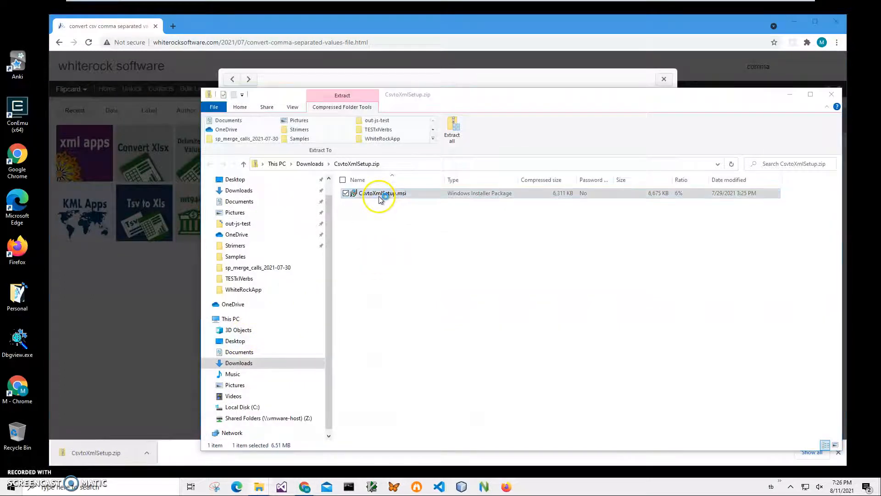
pyautogui.doubleClick(382, 193)
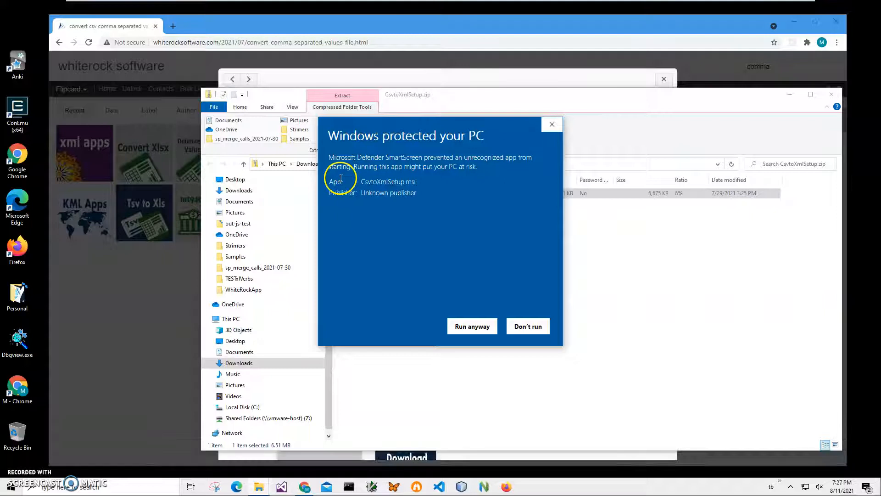
pyautogui.moveTo(418, 197)
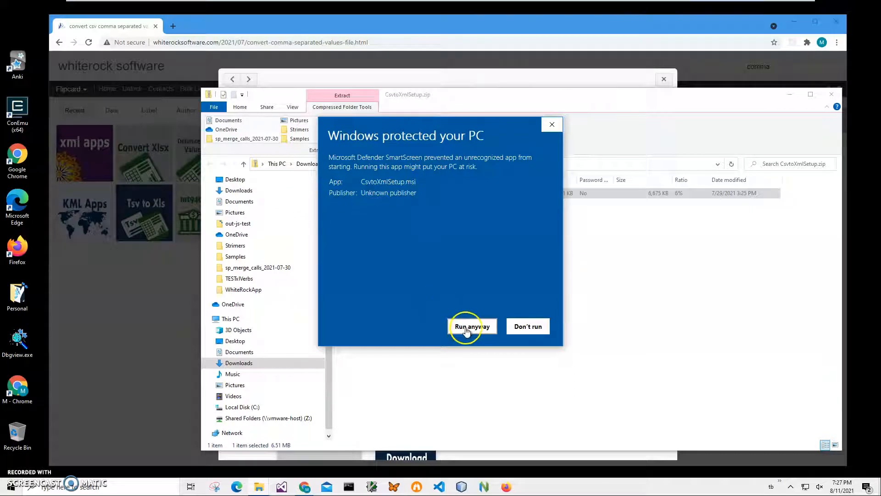
pyautogui.click(473, 326)
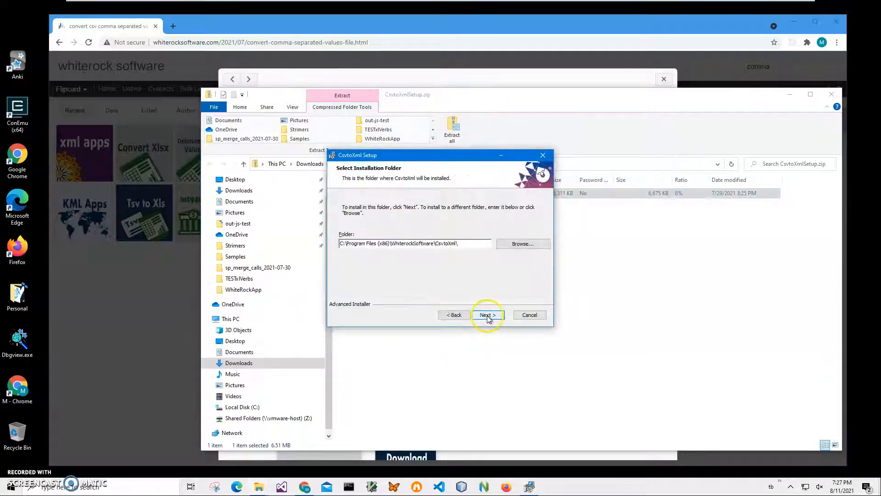
pyautogui.click(486, 315)
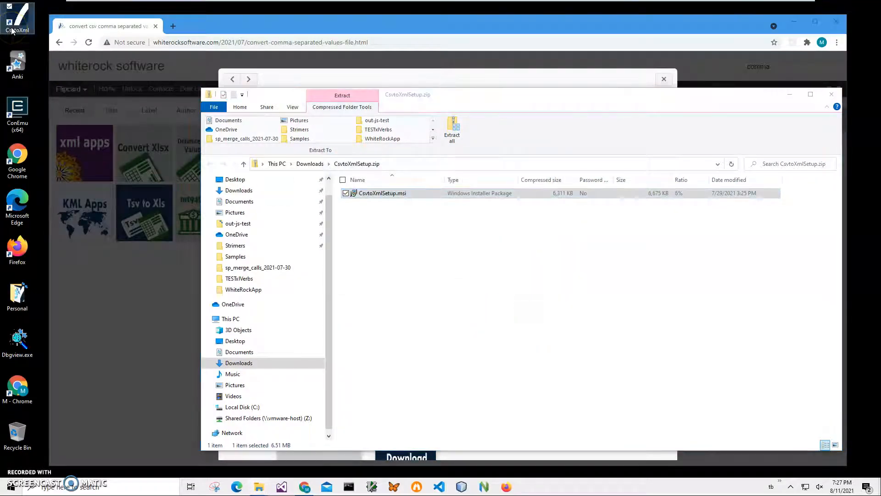
pyautogui.moveTo(25, 44)
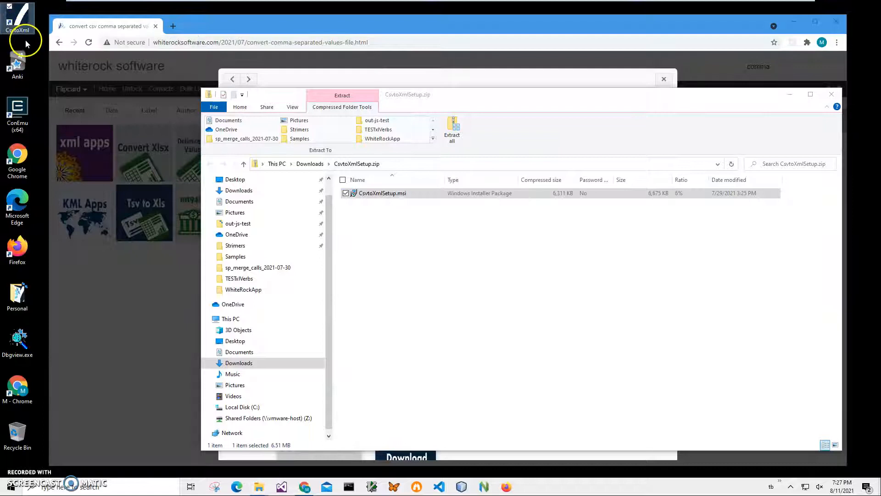
pyautogui.click(831, 94)
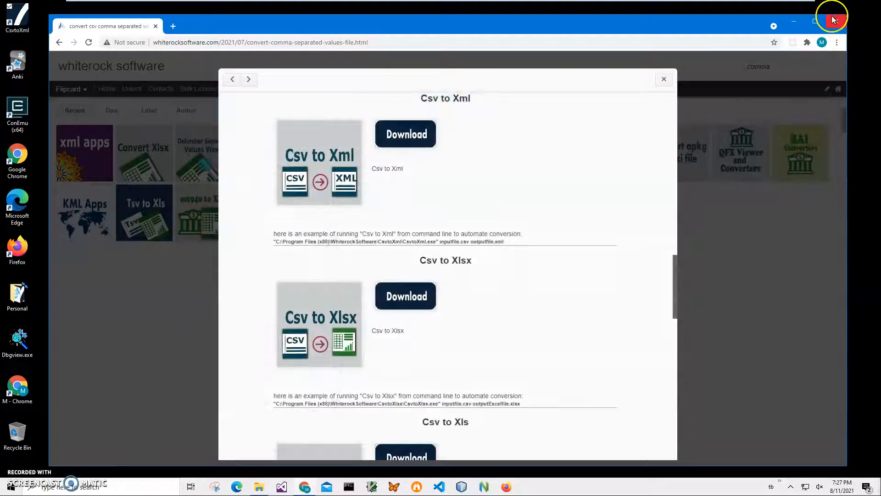
# Step: Close the browser, load States.csv from Documents as input, and advance to Step 2
pyautogui.click(832, 17)
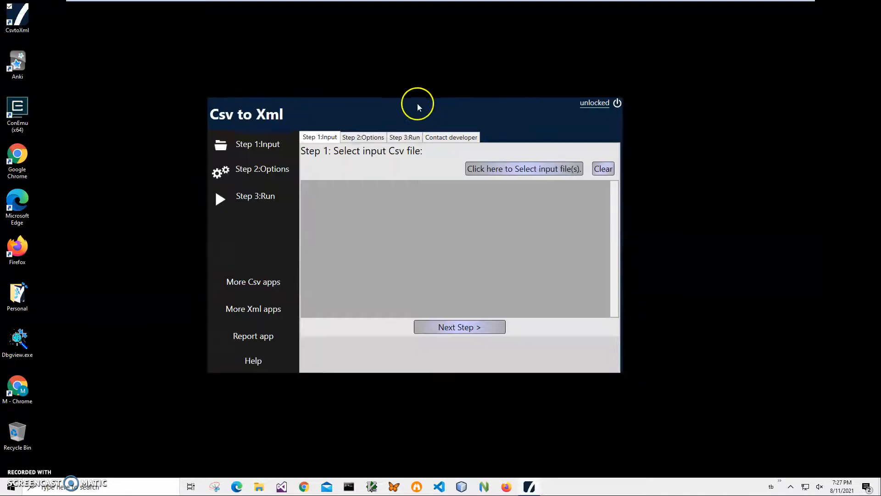
pyautogui.moveTo(310, 161)
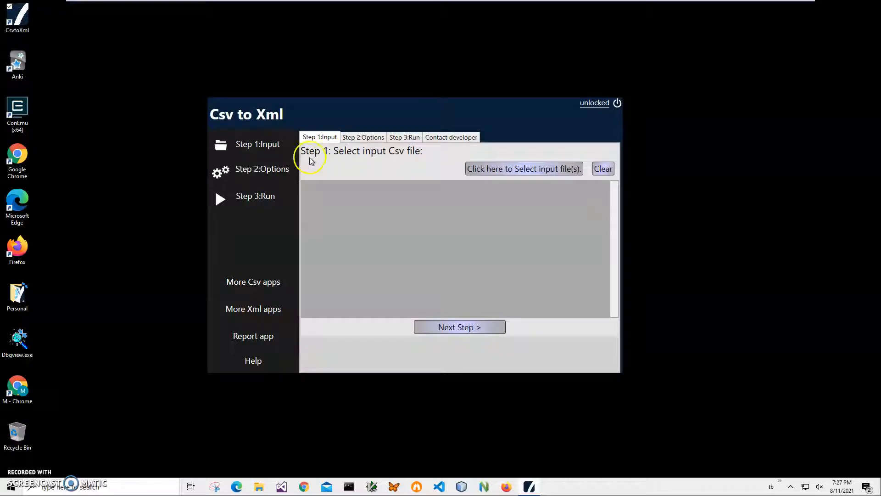
pyautogui.moveTo(507, 186)
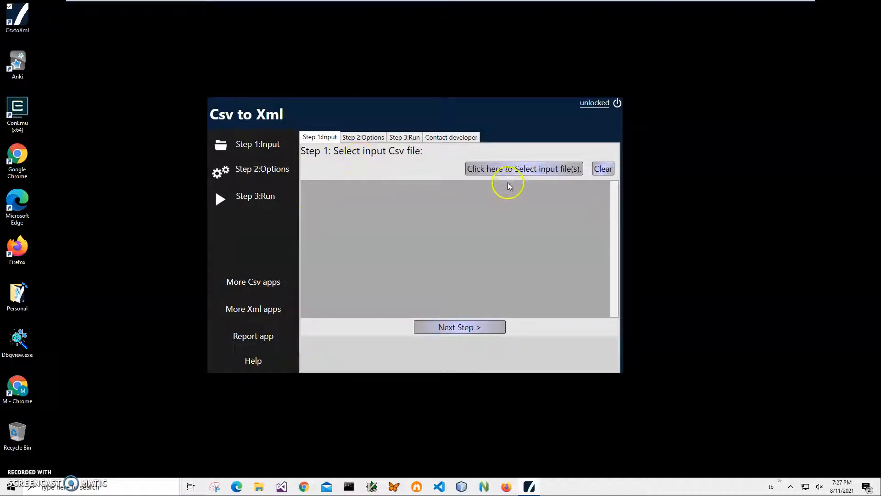
pyautogui.click(523, 168)
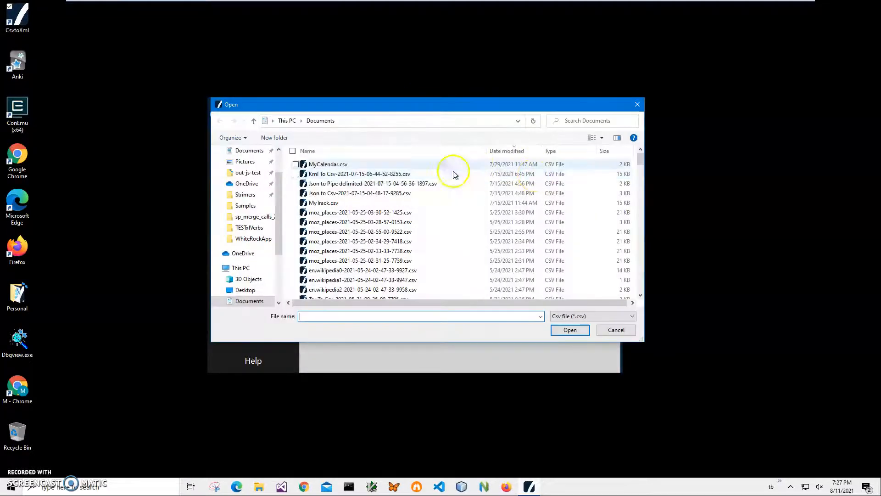
pyautogui.moveTo(511, 193)
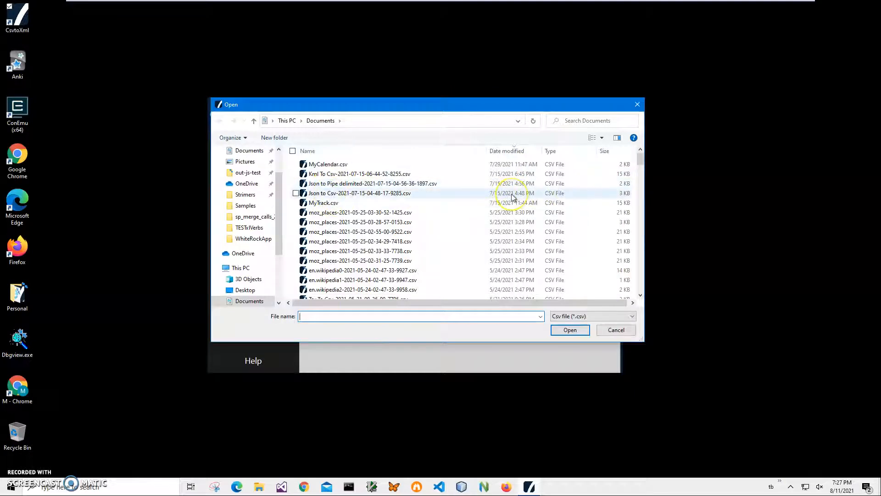
pyautogui.write('States.cs')
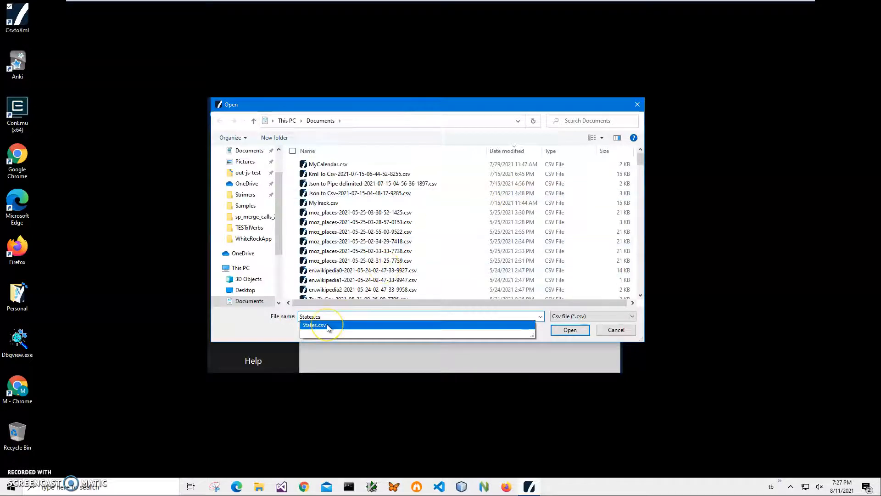
pyautogui.click(570, 330)
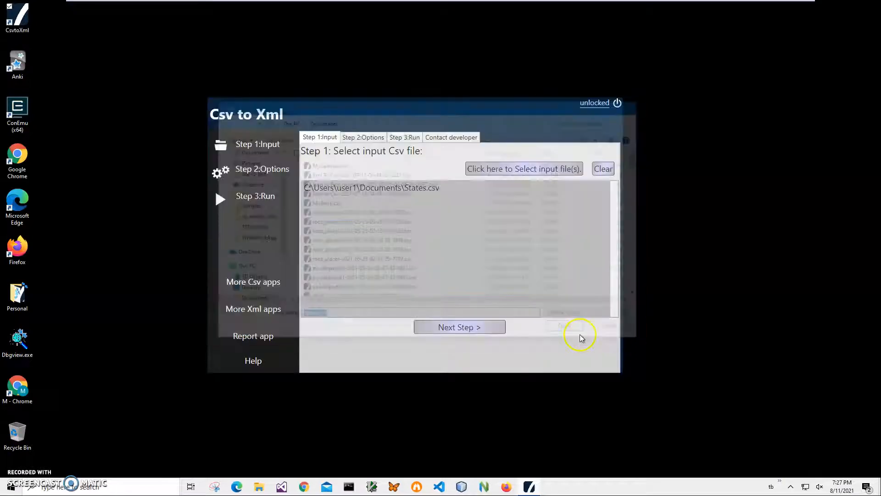
pyautogui.click(459, 327)
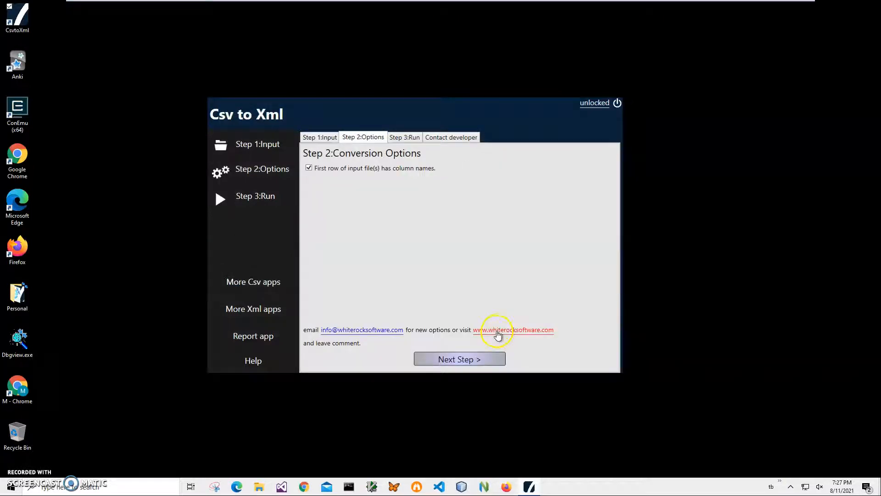
pyautogui.moveTo(316, 178)
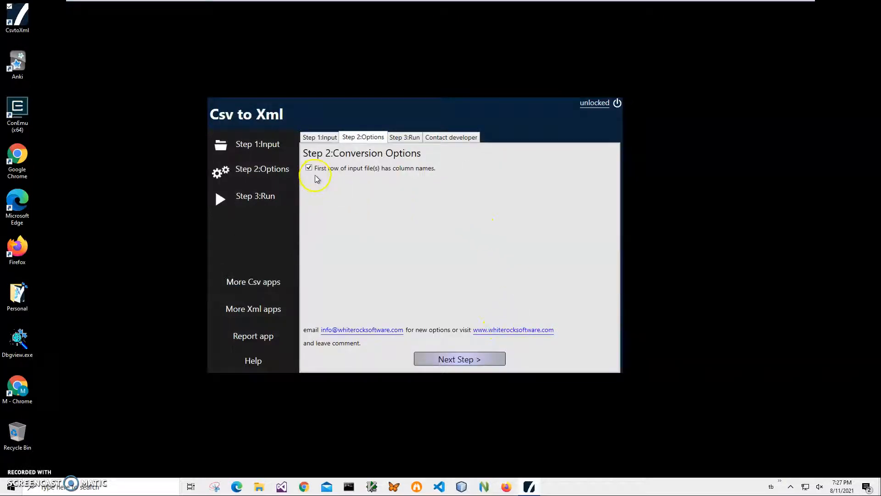
pyautogui.moveTo(380, 171)
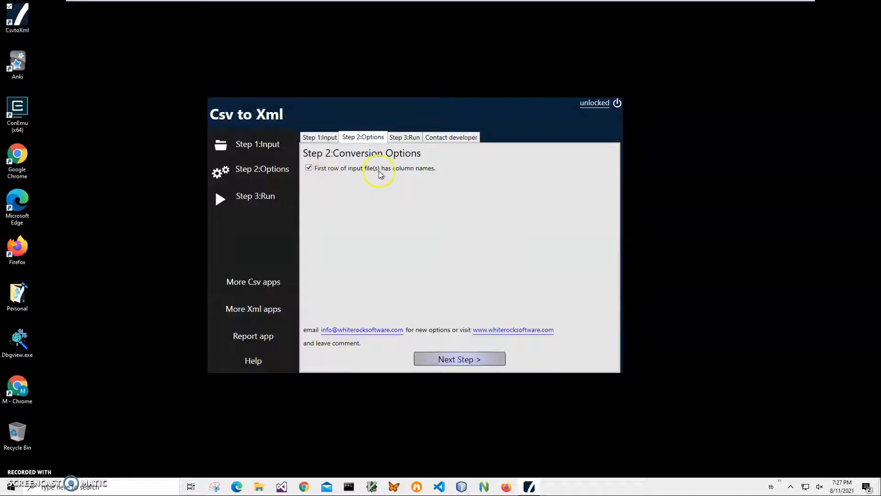
# Step: Keep 'First row of input file(s) has column names' checked and advance to Step 3: Run
pyautogui.click(459, 359)
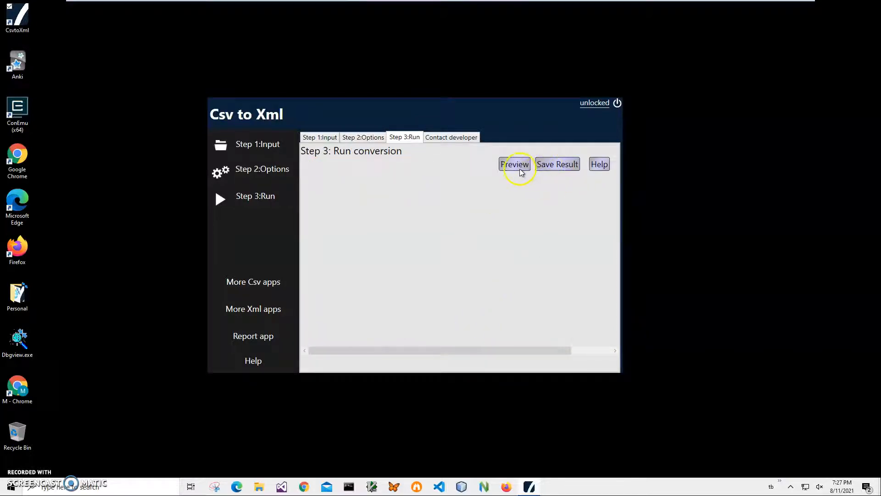
# Step: Preview the States XML output, scroll through it, and bring up Save Result
pyautogui.click(513, 163)
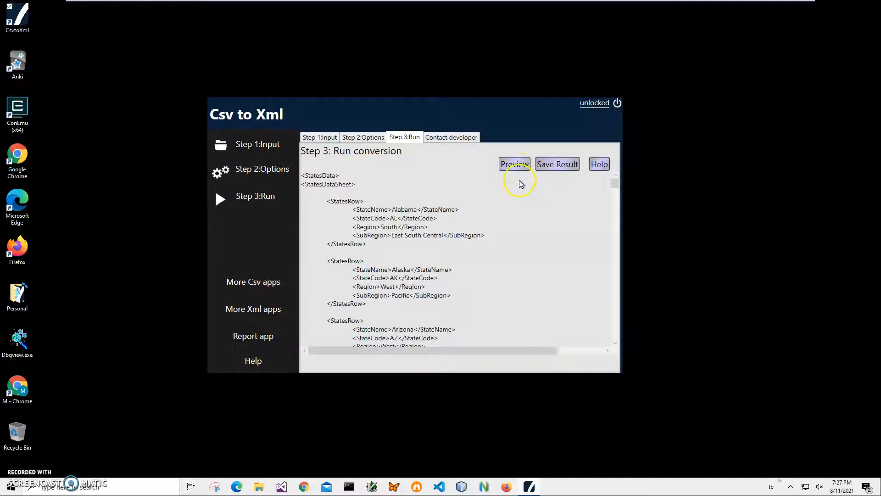
pyautogui.moveTo(337, 191)
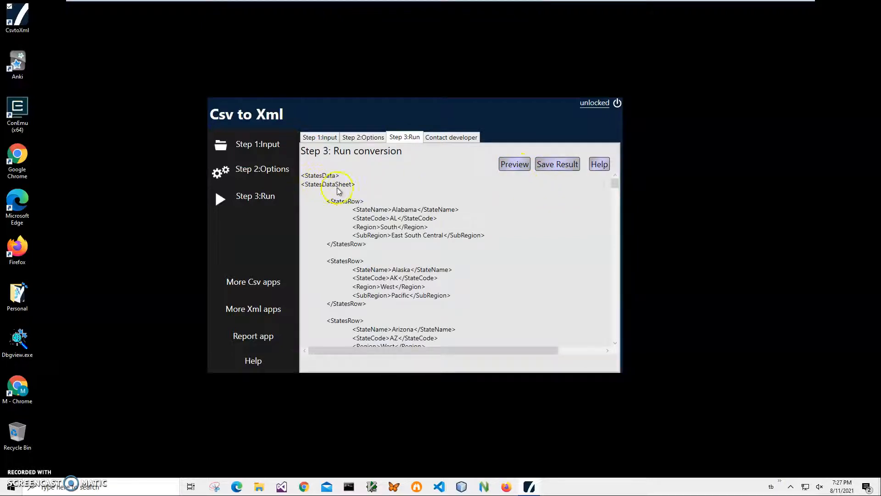
pyautogui.scroll(-3)
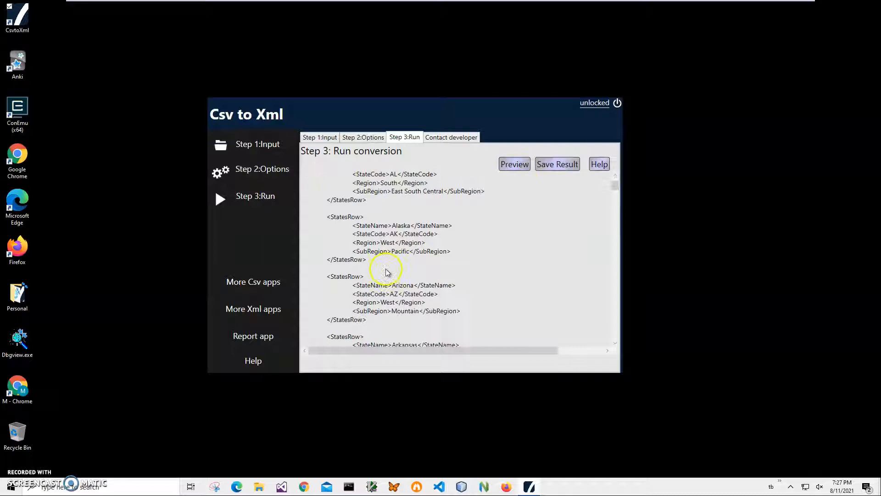
pyautogui.scroll(-3)
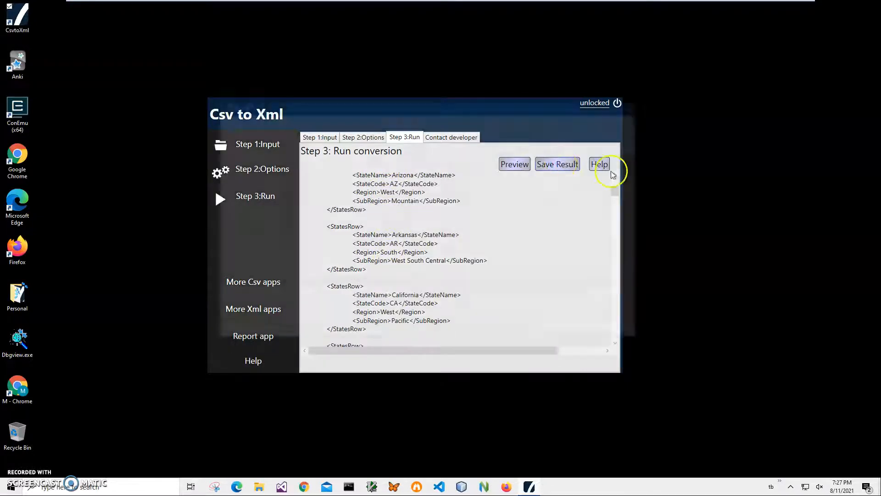
pyautogui.click(556, 163)
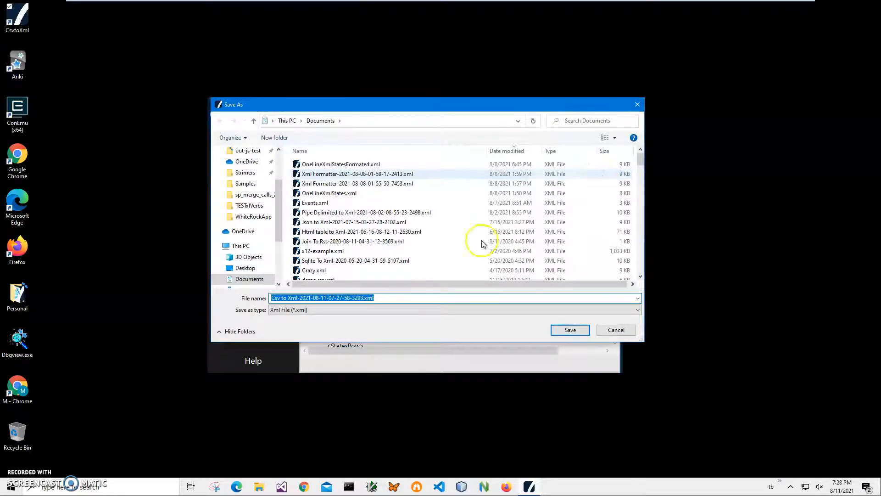
pyautogui.moveTo(562, 353)
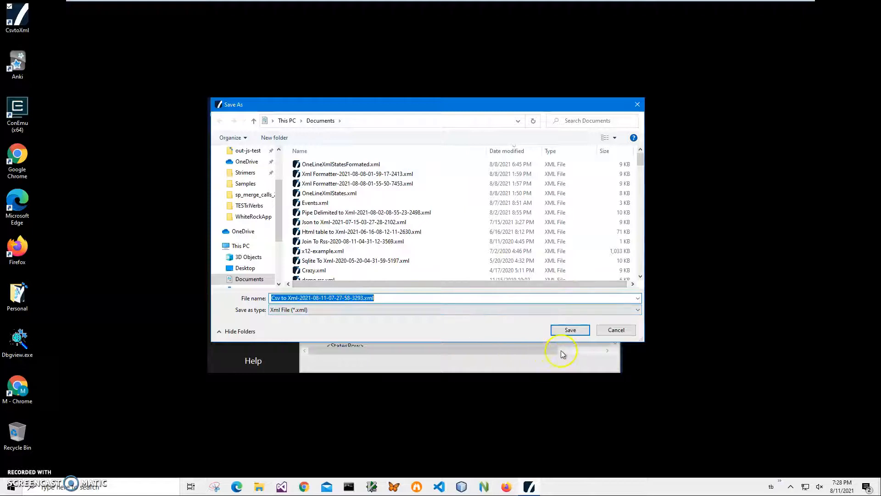
pyautogui.moveTo(570, 330)
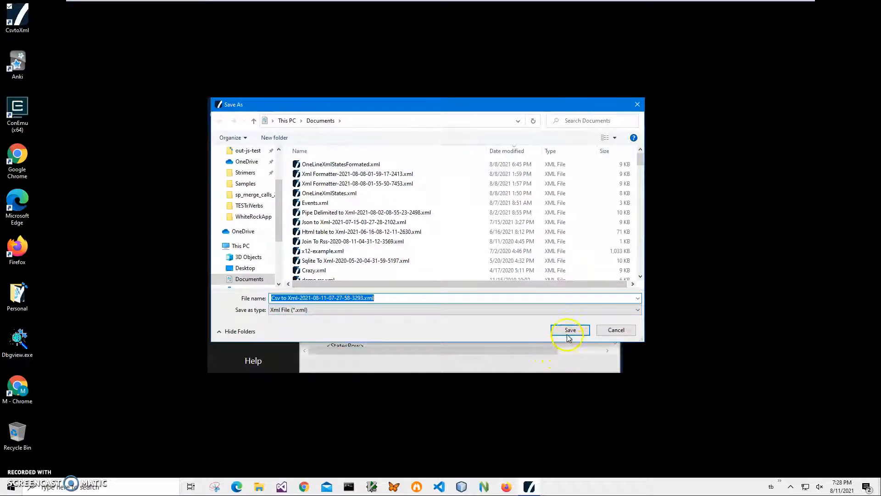
# Step: Save the XML to Documents under the suggested timestamped file name
pyautogui.click(570, 330)
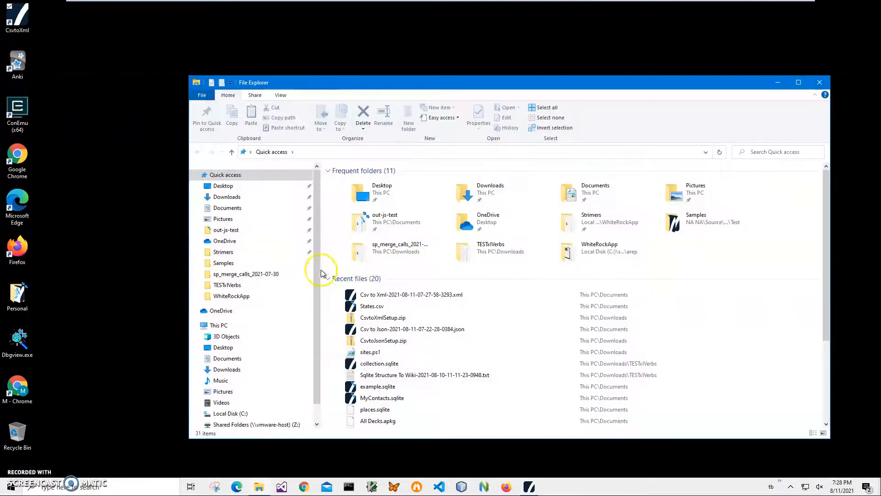
# Step: Open the saved Csv to Xml .xml file from Recent files in Internet Explorer
pyautogui.rightClick(411, 293)
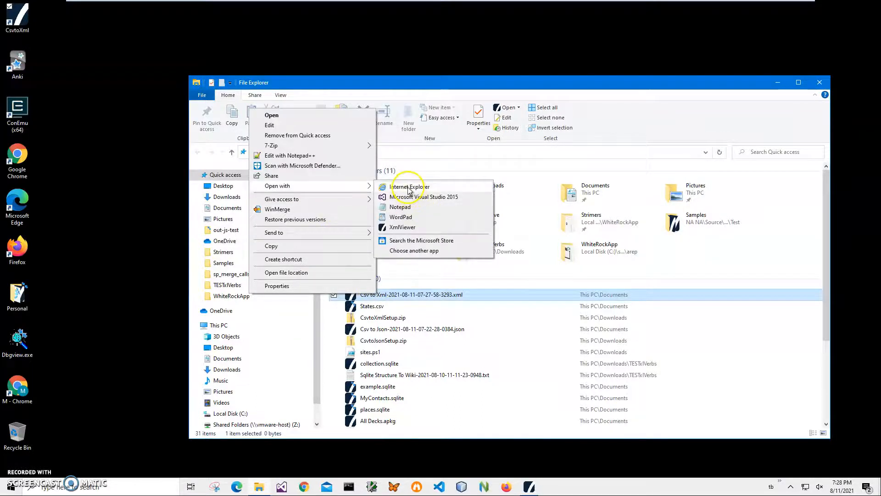
pyautogui.click(410, 187)
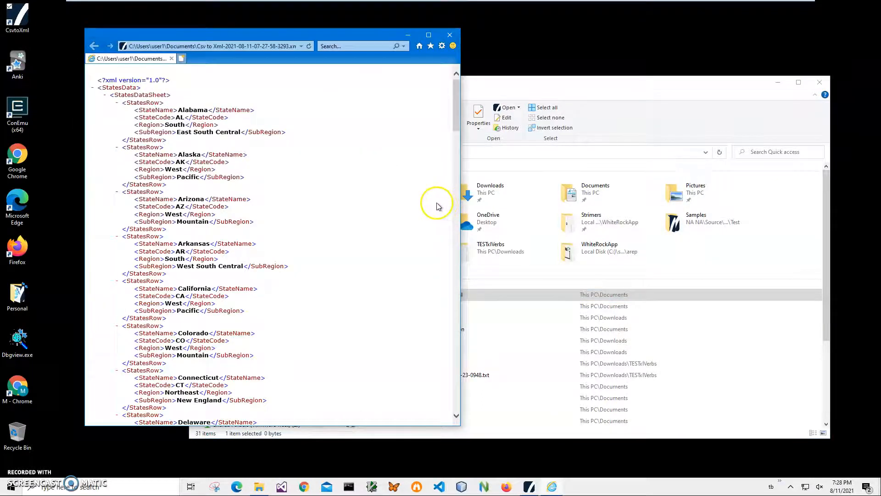
pyautogui.moveTo(101, 94)
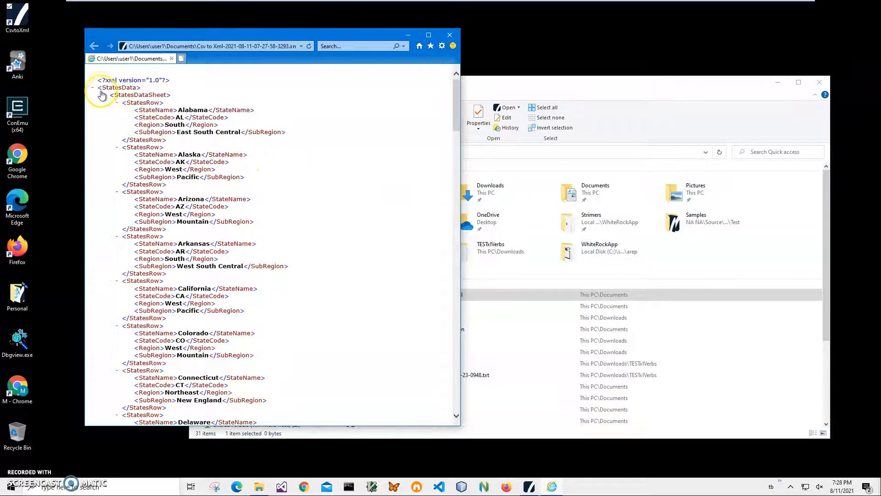
pyautogui.moveTo(120, 103)
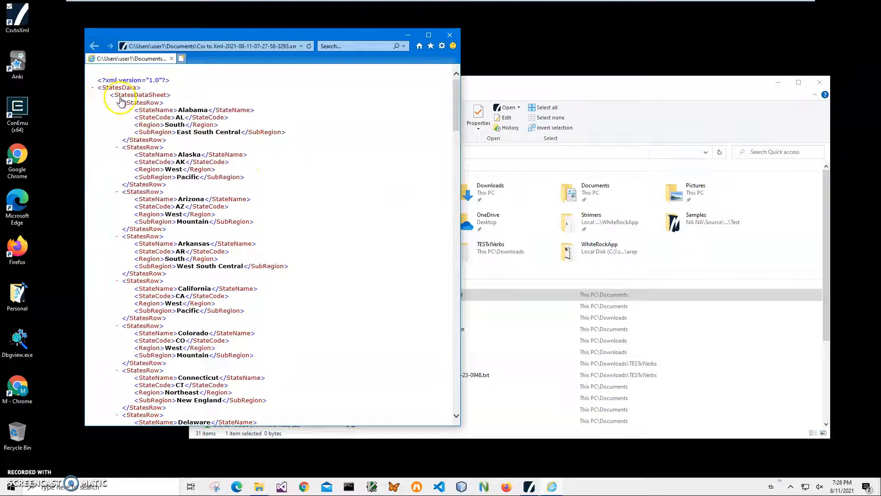
pyautogui.moveTo(116, 95)
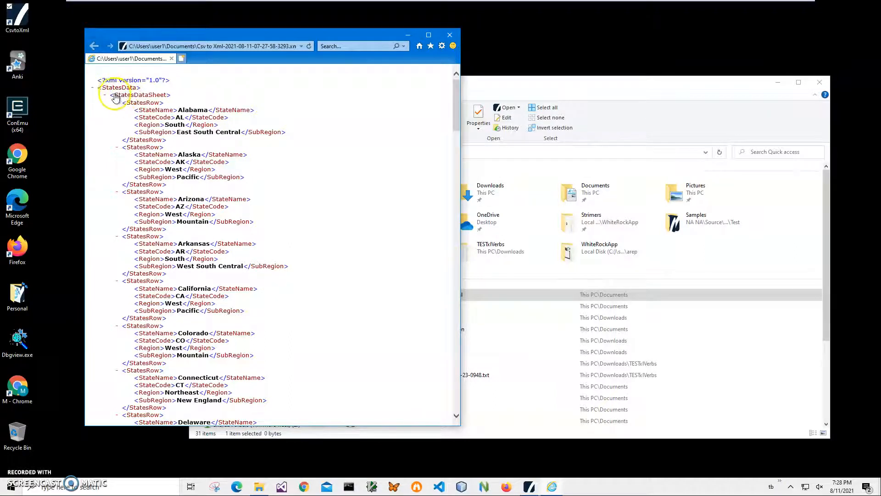
pyautogui.moveTo(163, 100)
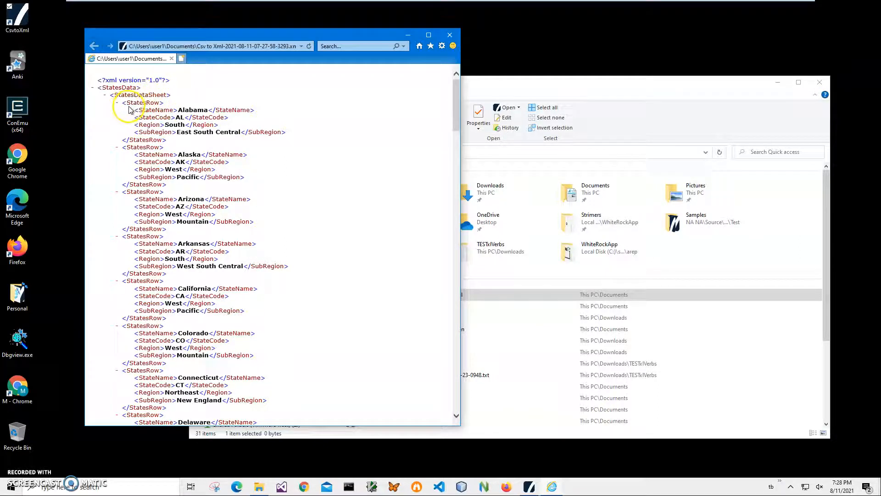
pyautogui.moveTo(155, 100)
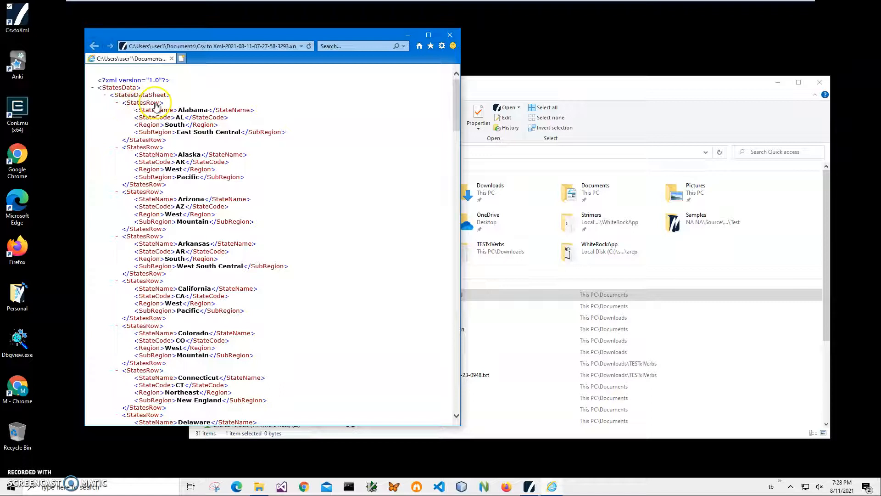
pyautogui.doubleClick(157, 110)
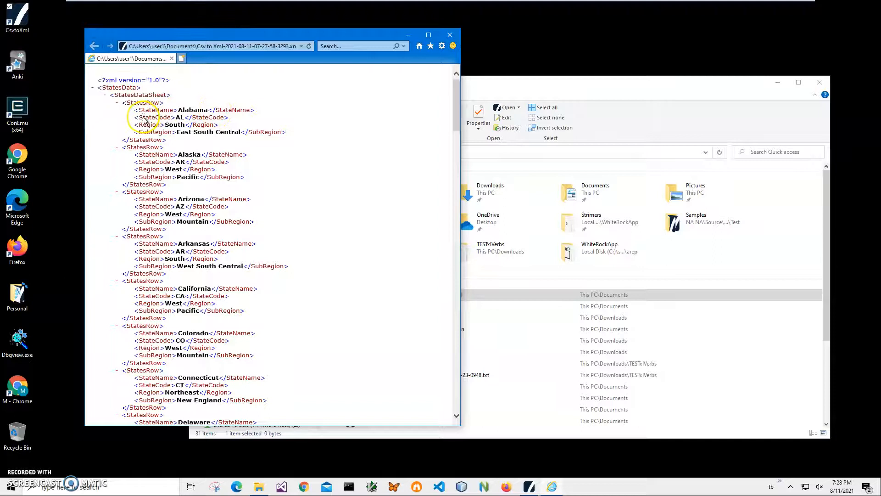
pyautogui.doubleClick(154, 132)
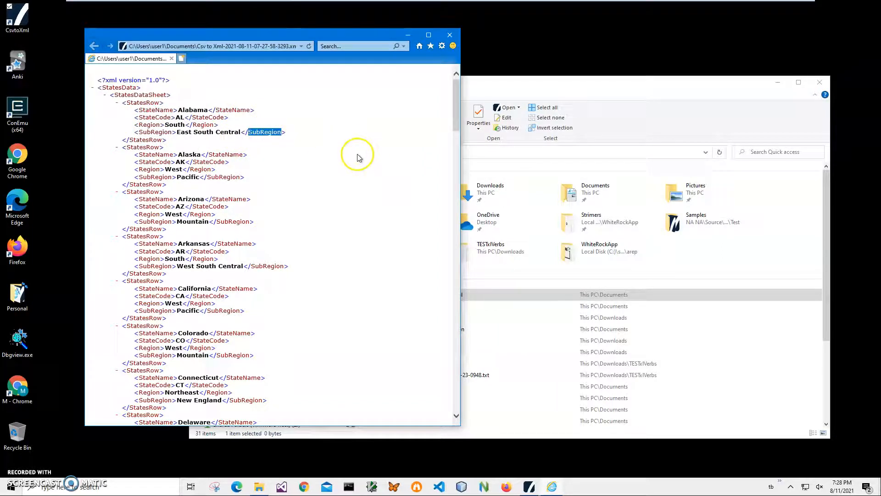
pyautogui.scroll(-3)
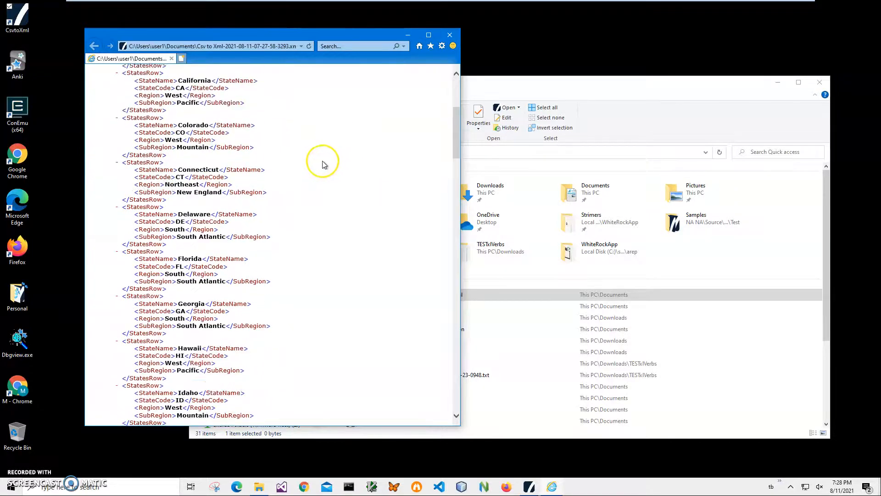
pyautogui.scroll(-3)
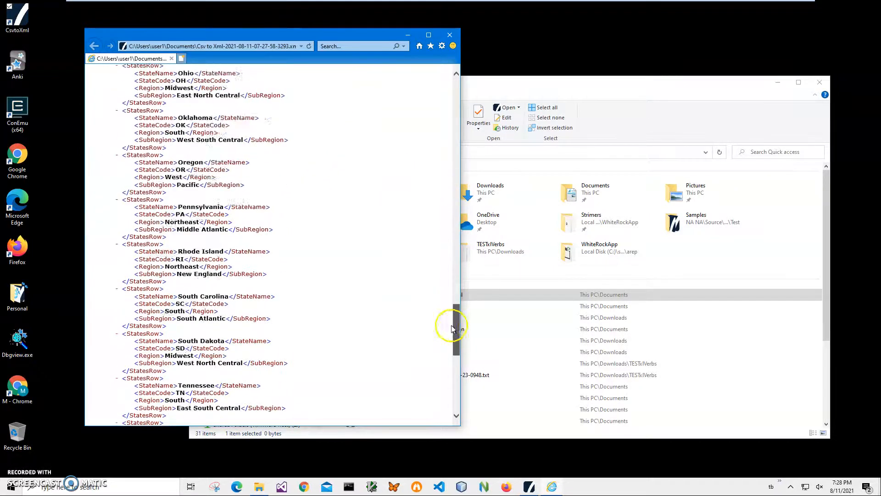
pyautogui.scroll(3)
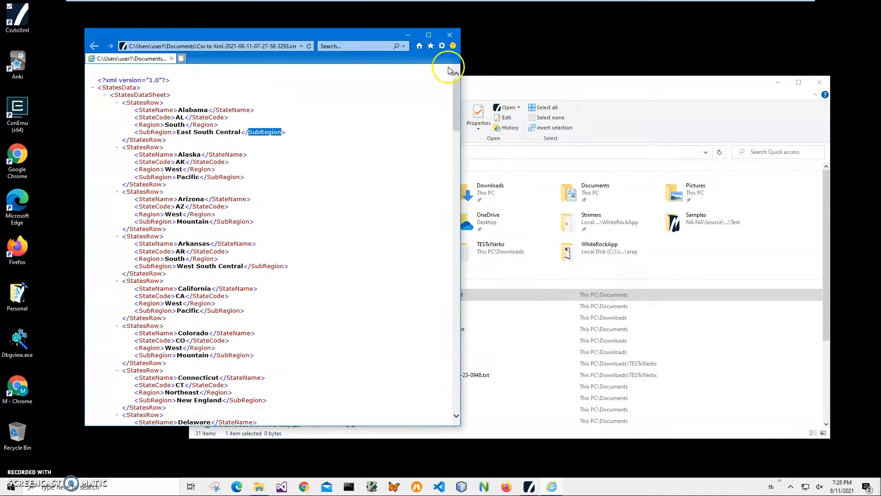
pyautogui.moveTo(253, 163)
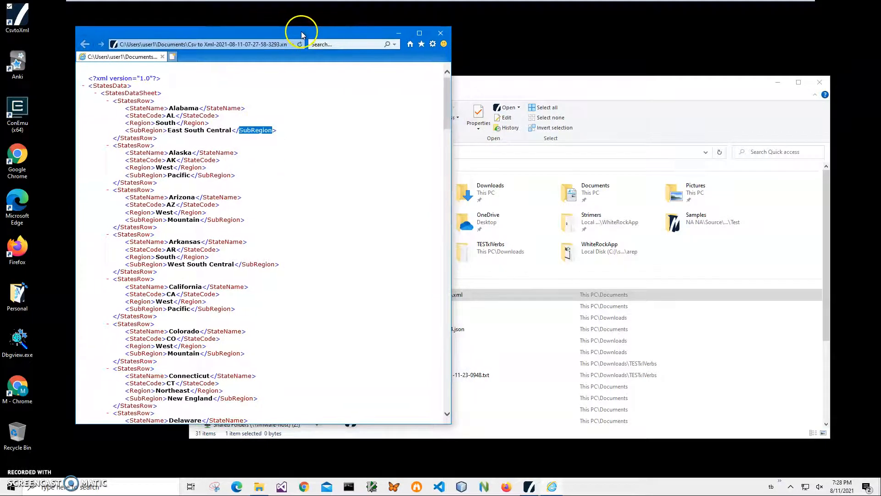
pyautogui.moveTo(317, 59)
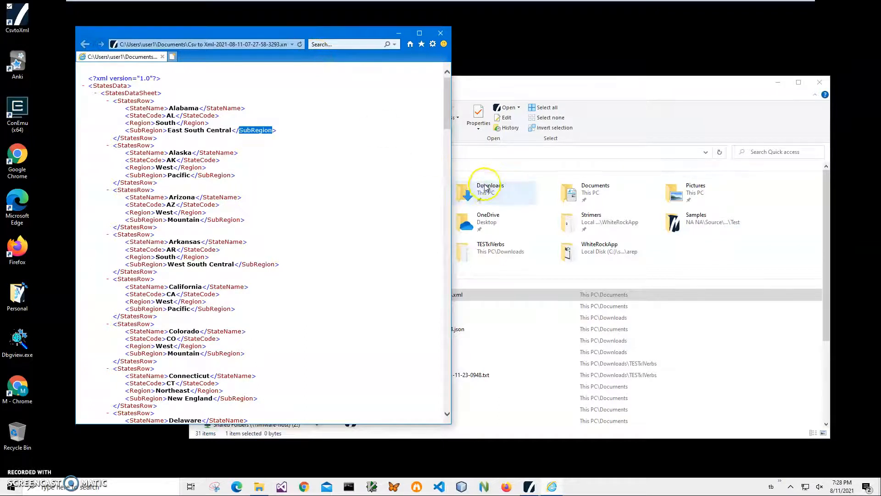
pyautogui.moveTo(458, 195)
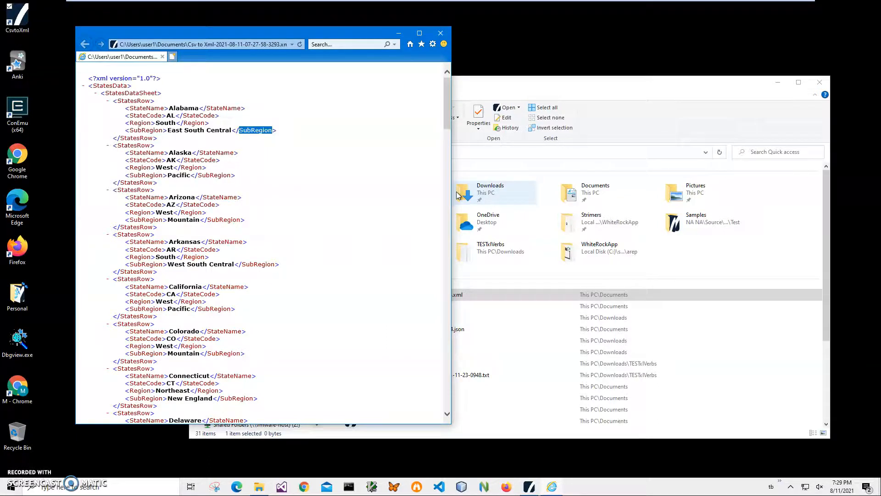
pyautogui.moveTo(33, 471)
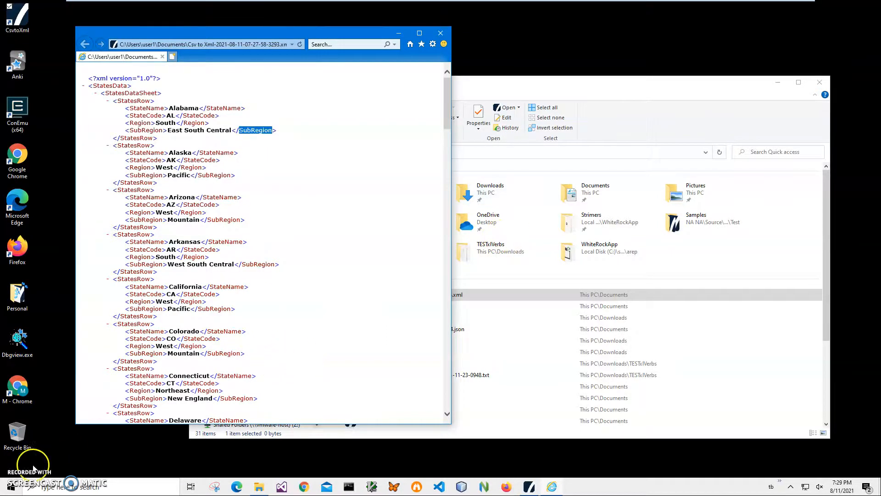